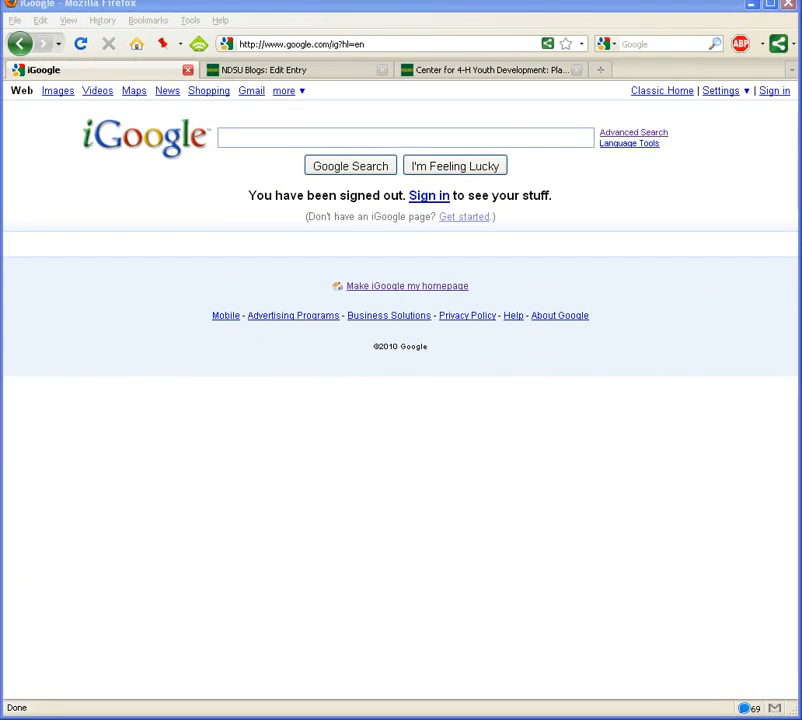
{"action": "mouse_move", "coordinate": [260, 136]}
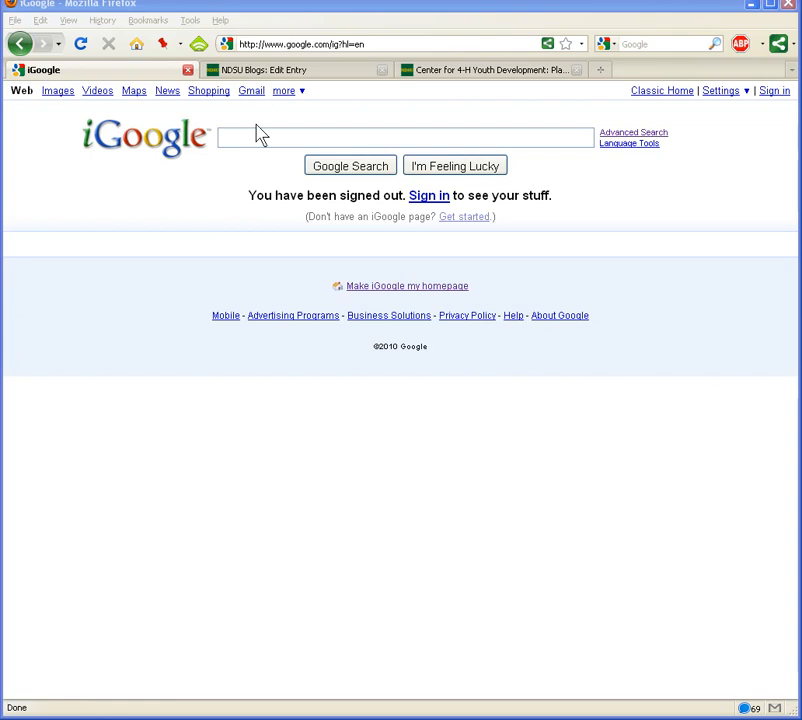
Search the web for 'wheat' from the iGoogle search box
{"action": "type", "text": "w"}
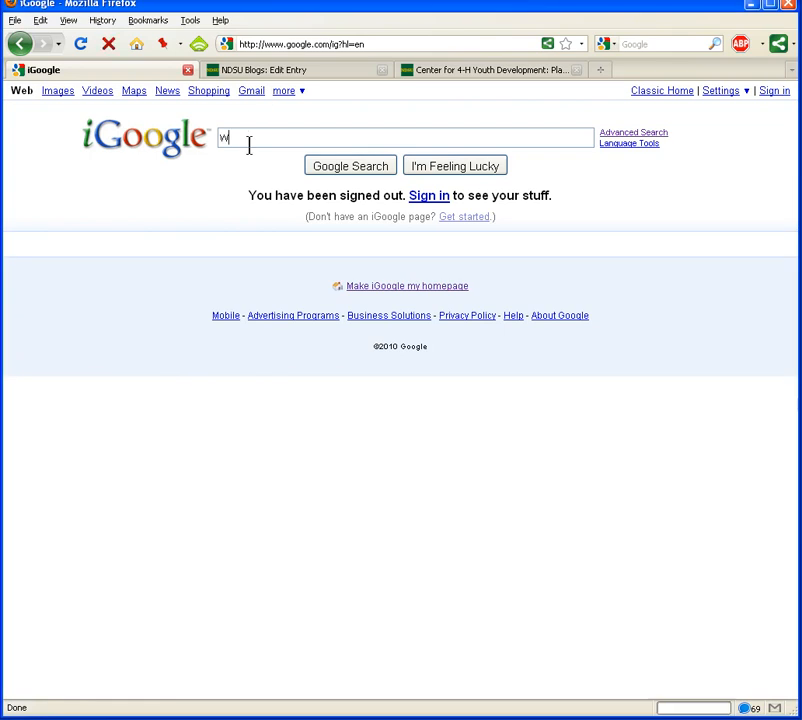
{"action": "type", "text": "wheat"}
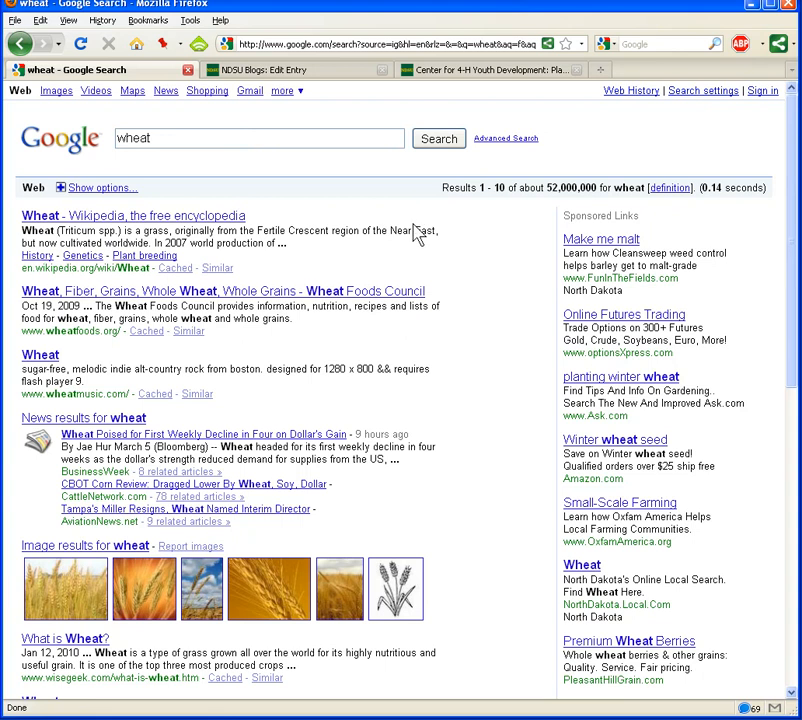
{"action": "mouse_move", "coordinate": [568, 202]}
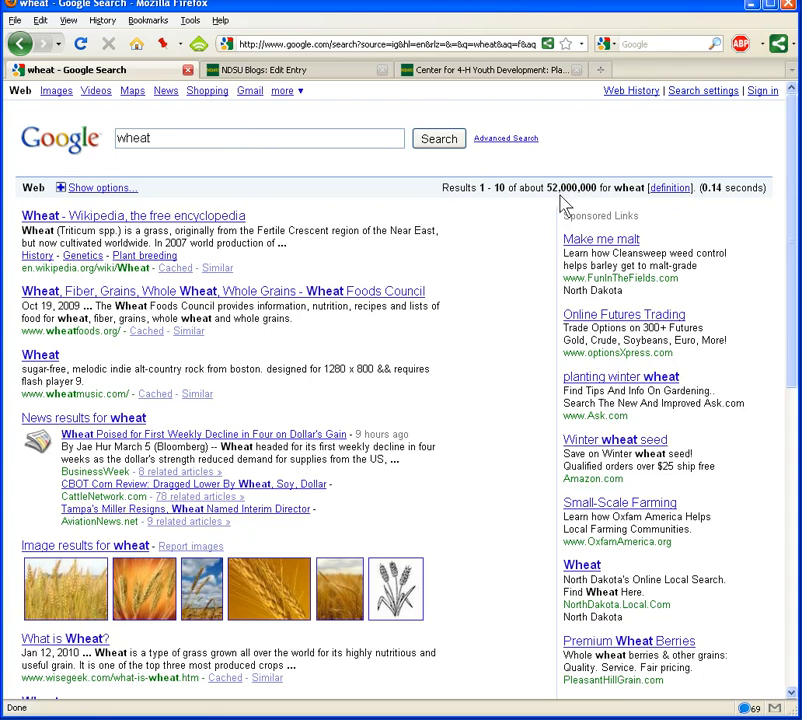
{"action": "mouse_move", "coordinate": [592, 204]}
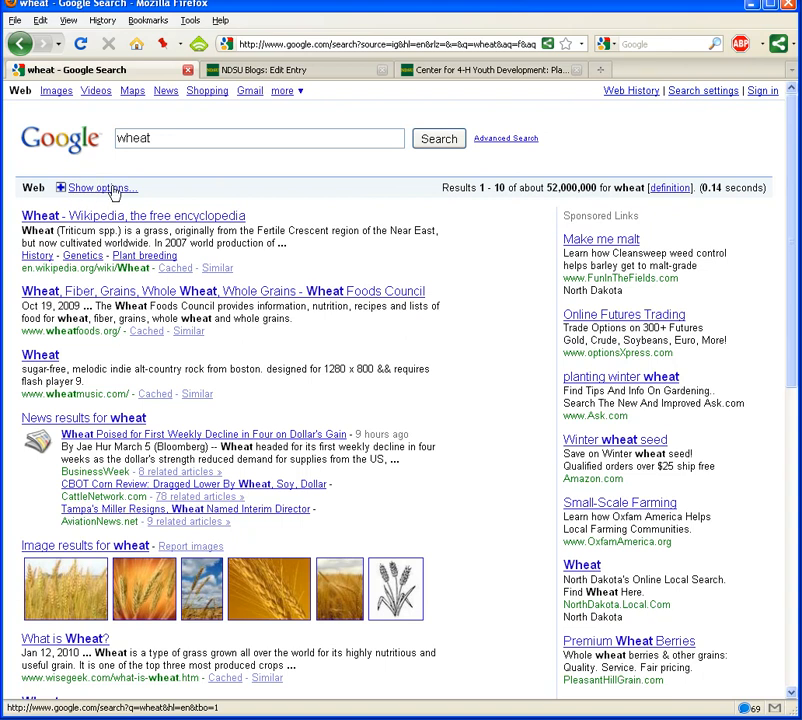
{"action": "mouse_move", "coordinate": [118, 204]}
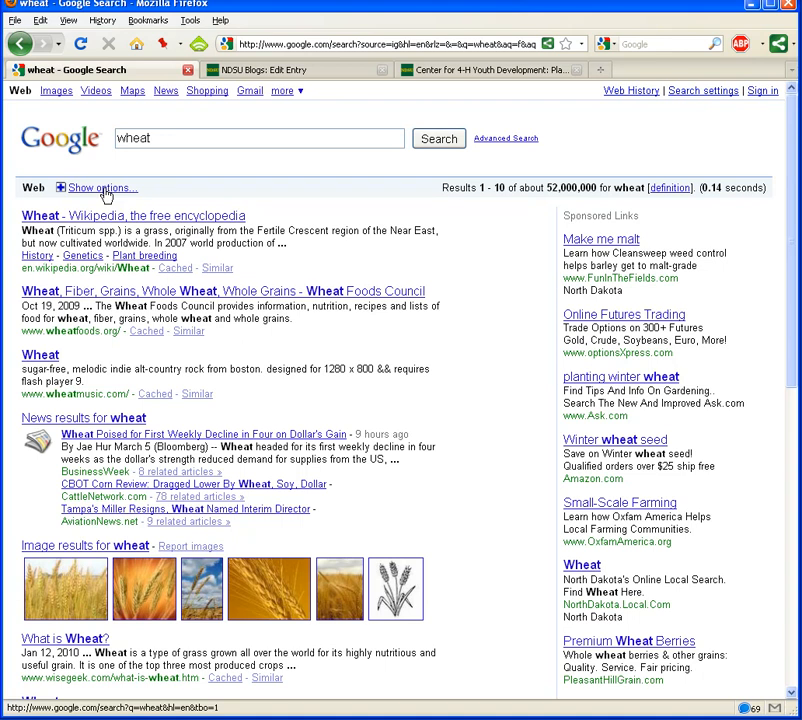
Show the extra search options panel beside the wheat results
{"action": "left_click", "coordinate": [100, 188]}
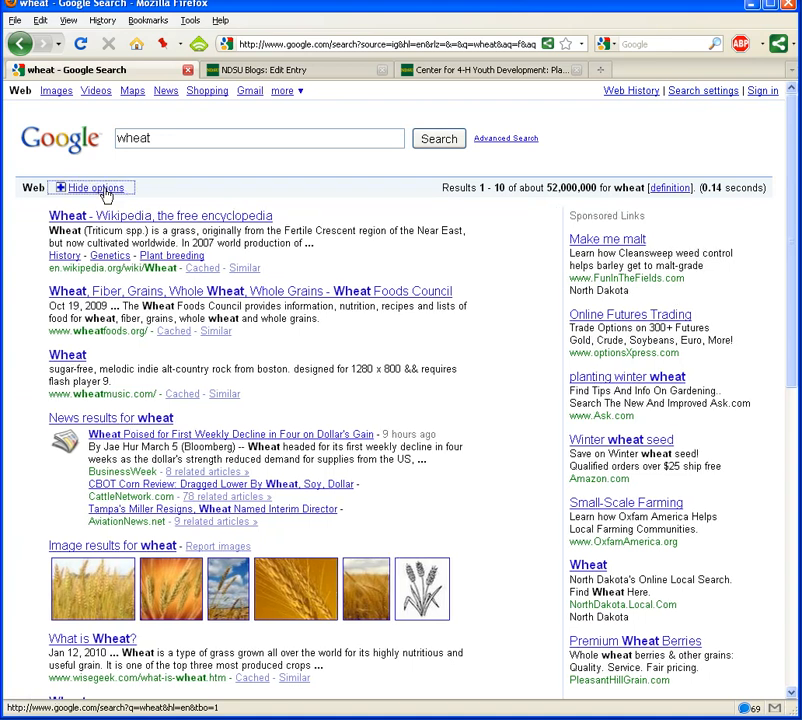
{"action": "left_click", "coordinate": [96, 188]}
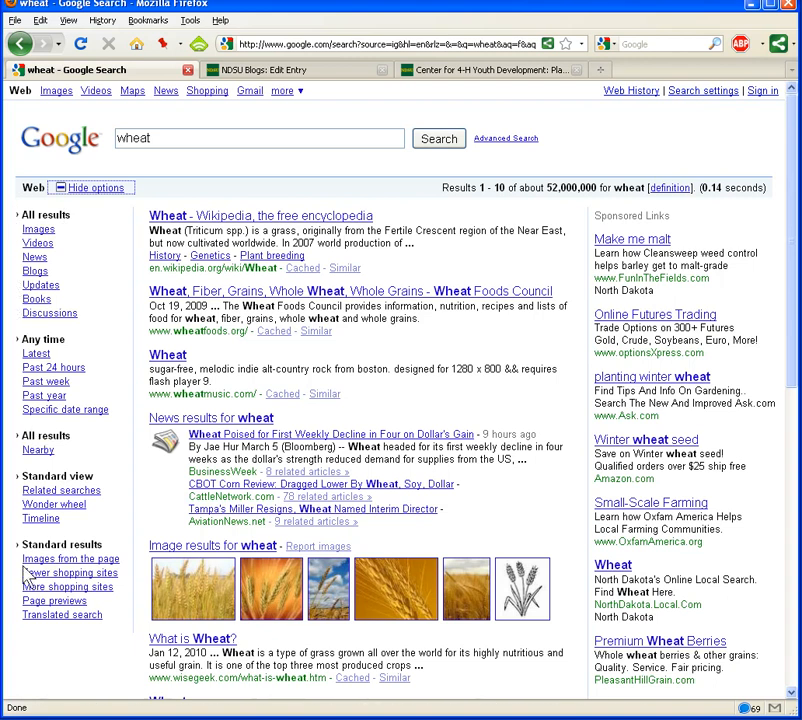
{"action": "mouse_move", "coordinate": [70, 232]}
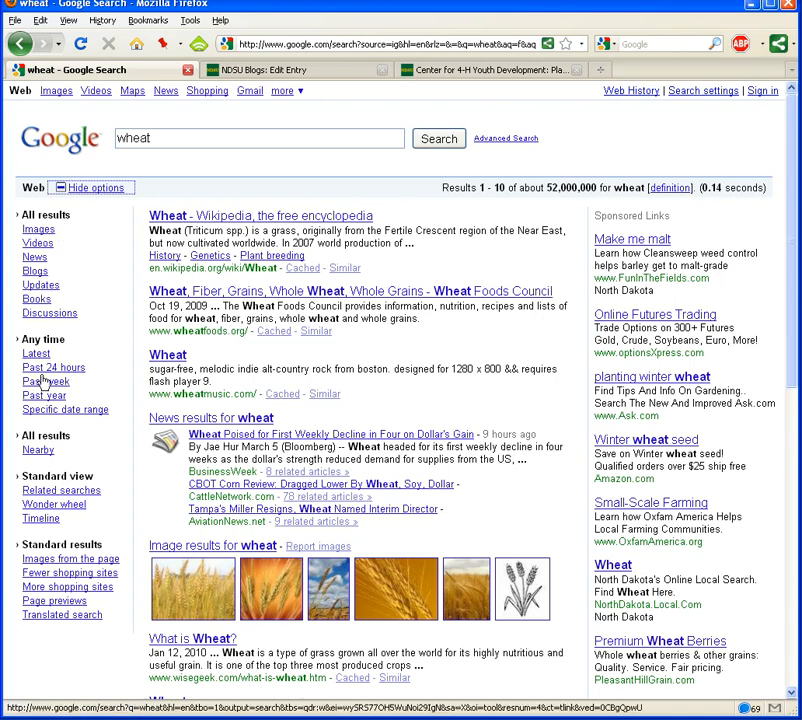
{"action": "mouse_move", "coordinate": [50, 382]}
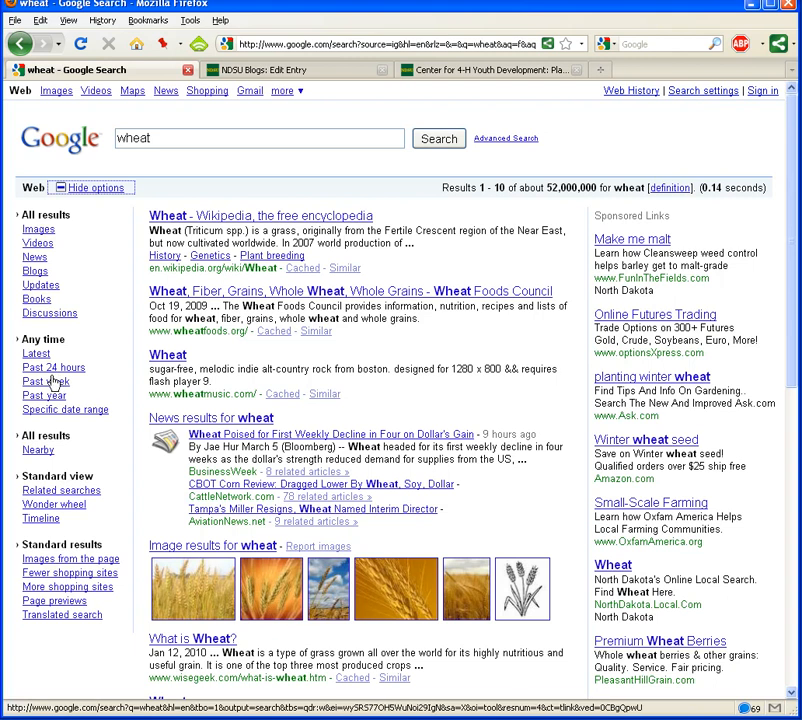
{"action": "mouse_move", "coordinate": [44, 396]}
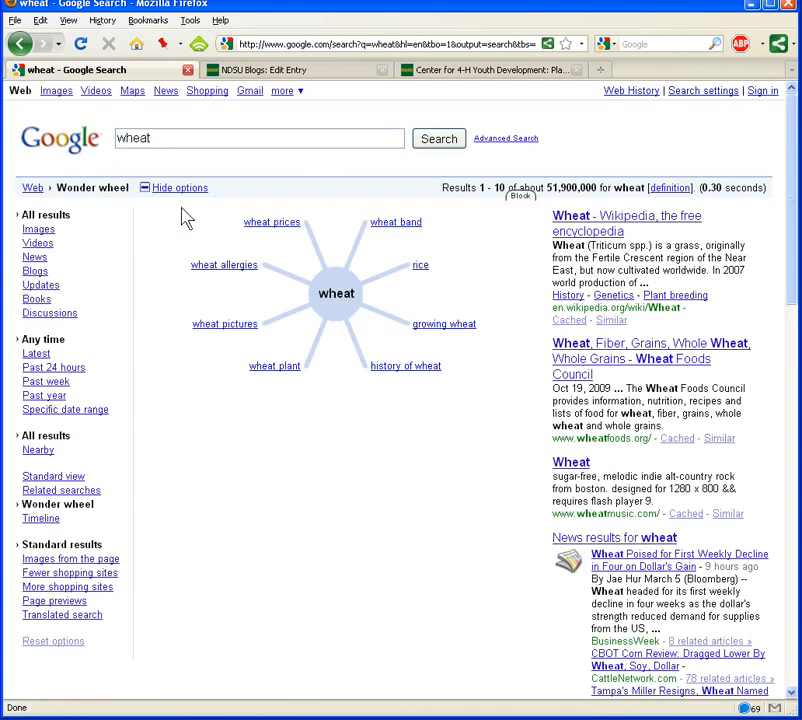
{"action": "mouse_move", "coordinate": [220, 362]}
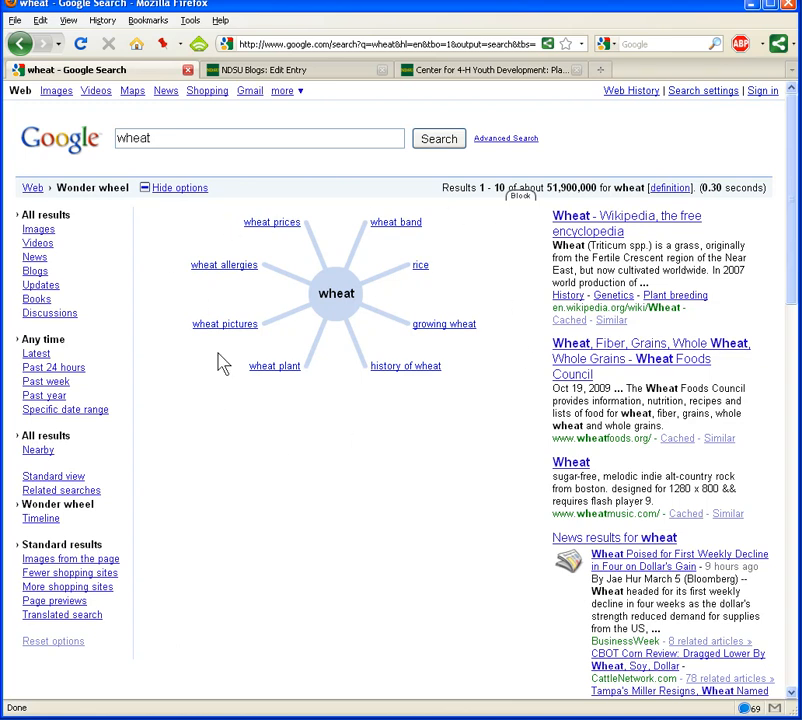
{"action": "mouse_move", "coordinate": [324, 310]}
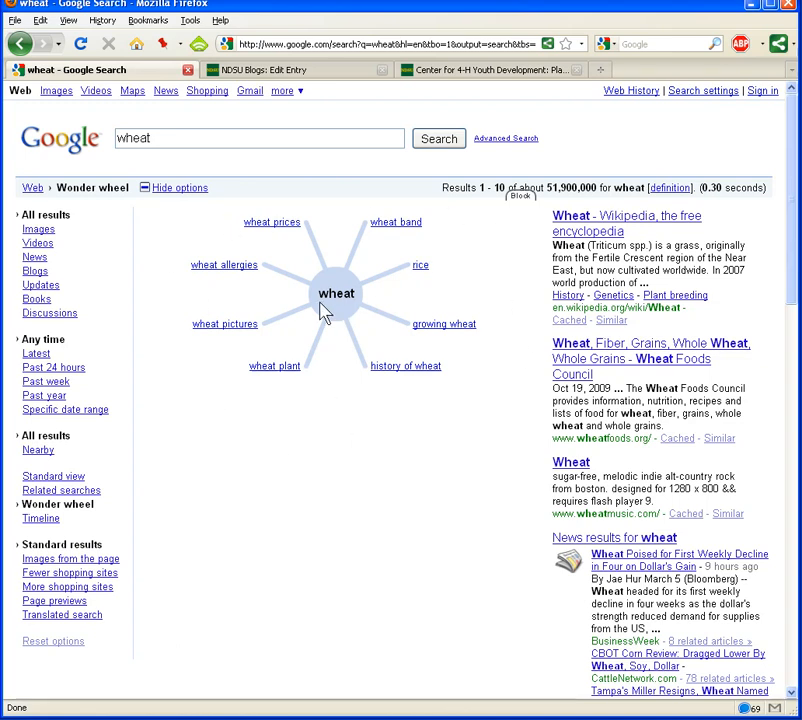
{"action": "mouse_move", "coordinate": [254, 368]}
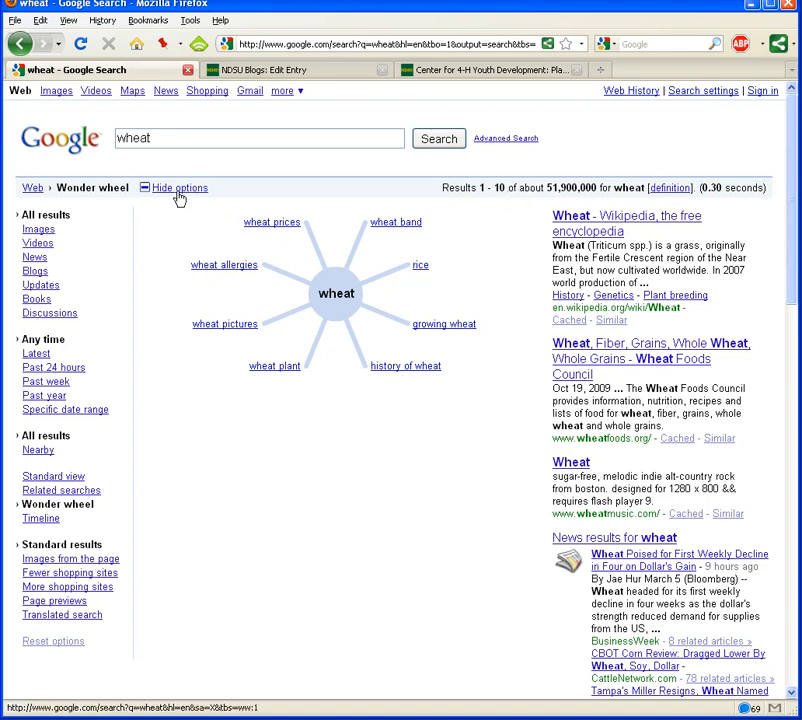
Hide the options panel so the wheat Wonder wheel fills the page
{"action": "left_click", "coordinate": [180, 188]}
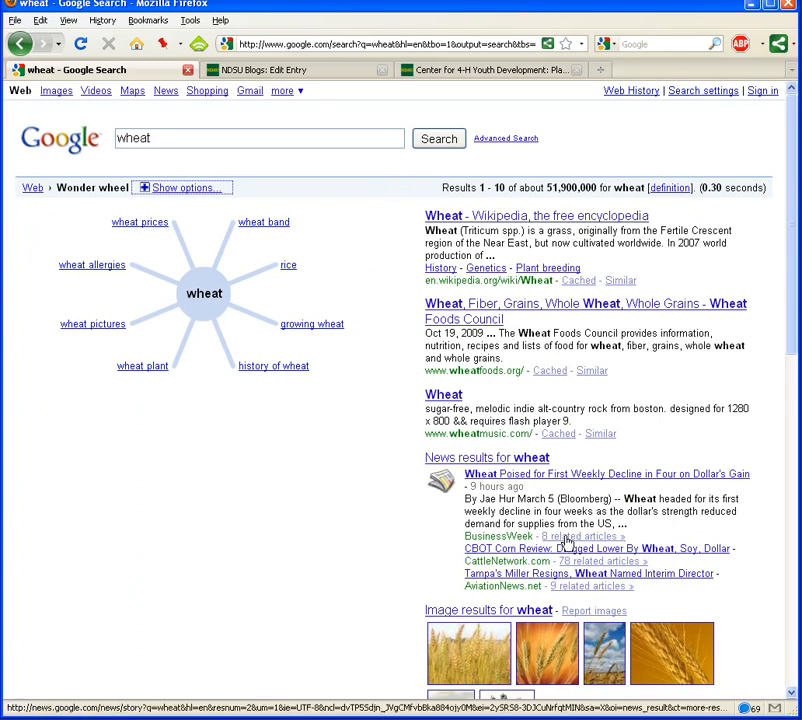
{"action": "mouse_move", "coordinate": [204, 308]}
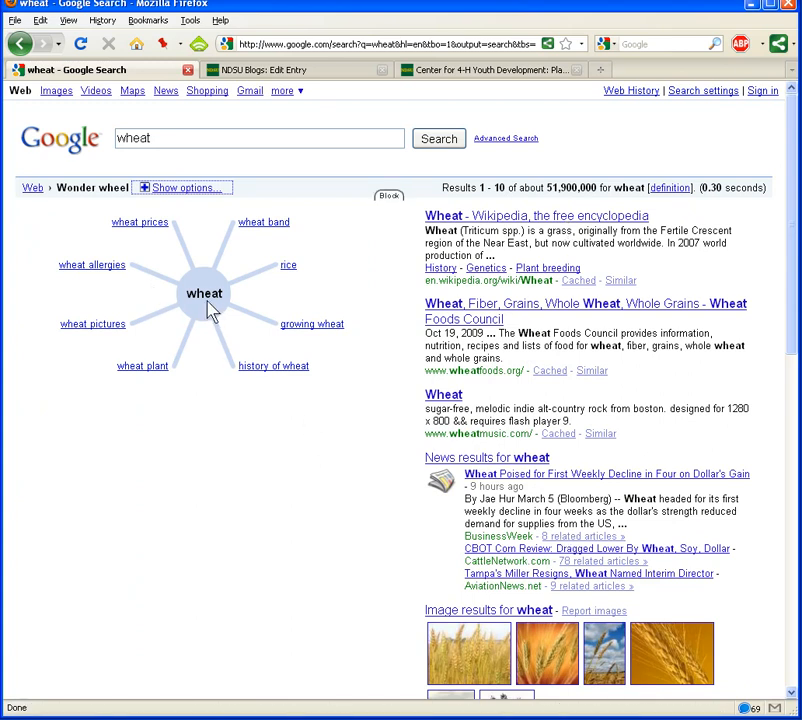
{"action": "mouse_move", "coordinate": [290, 356]}
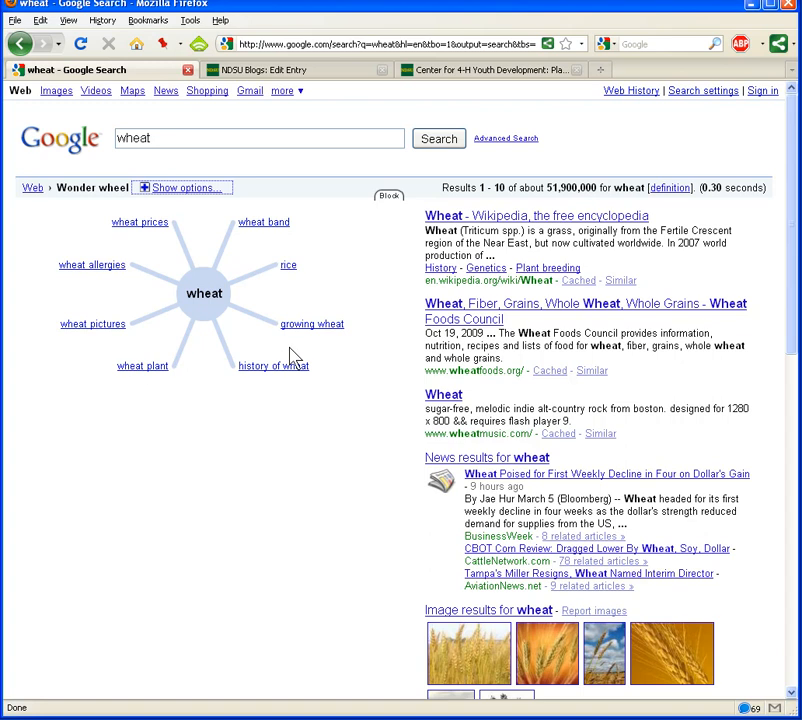
{"action": "mouse_move", "coordinate": [100, 348]}
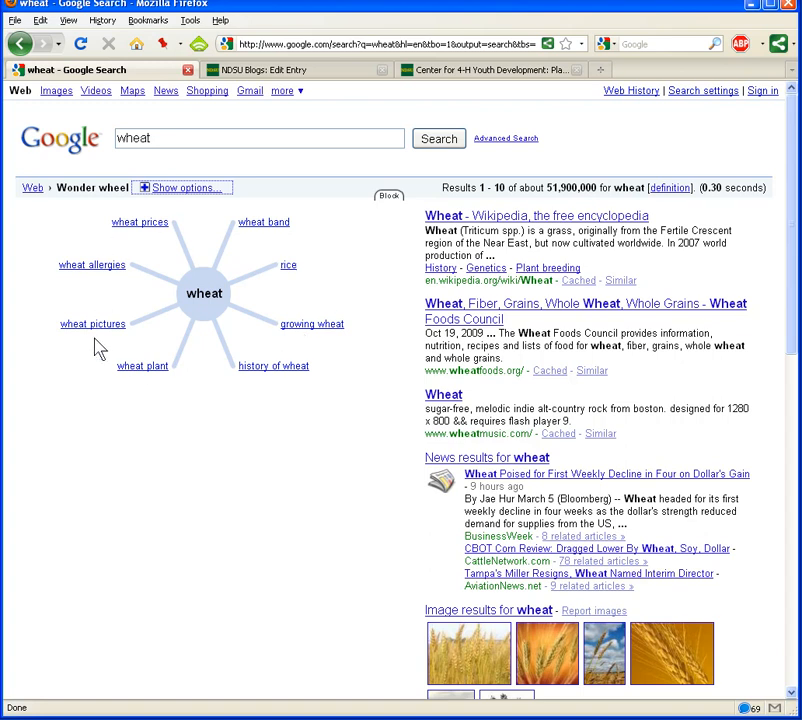
{"action": "mouse_move", "coordinate": [210, 384]}
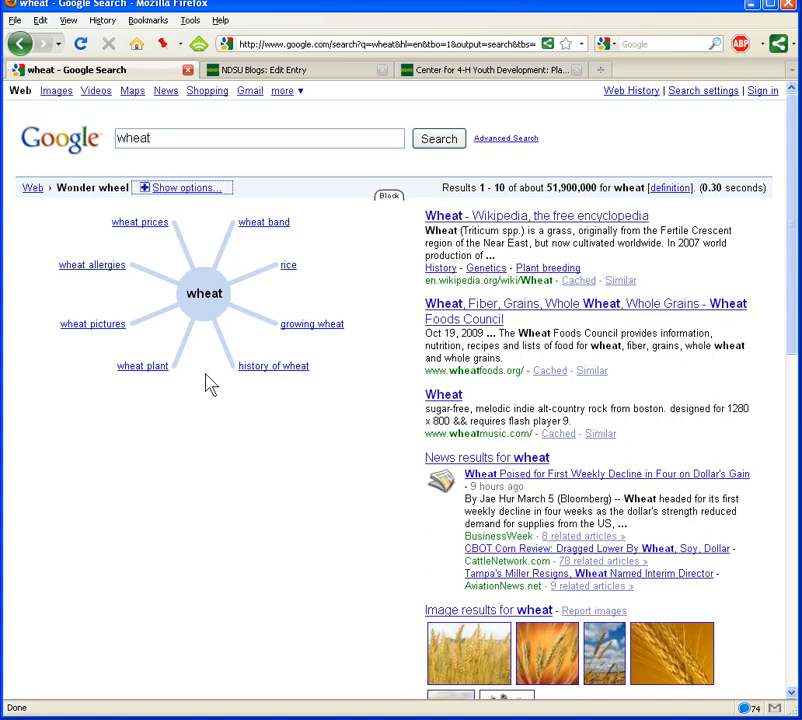
{"action": "mouse_move", "coordinate": [256, 244]}
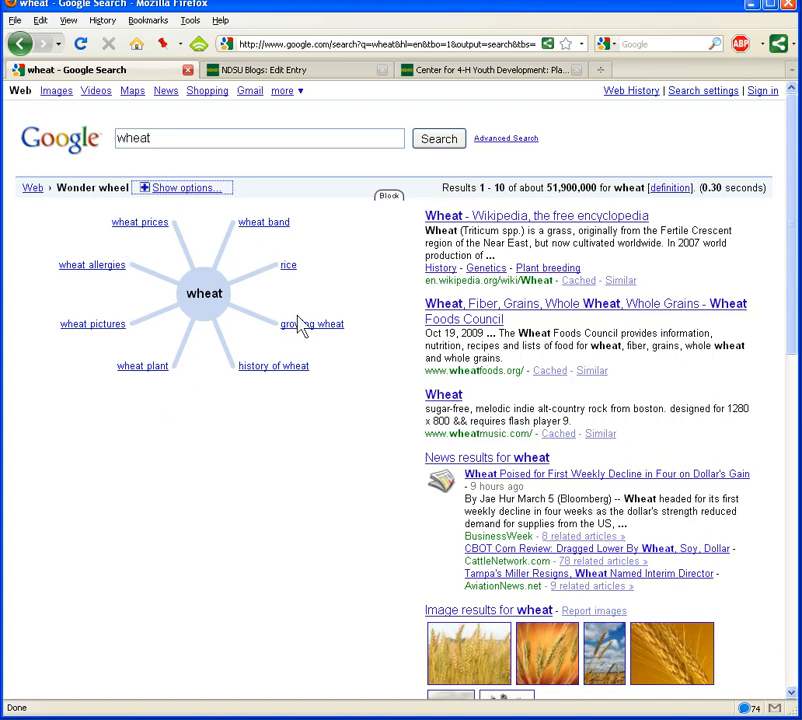
{"action": "left_click", "coordinate": [312, 324]}
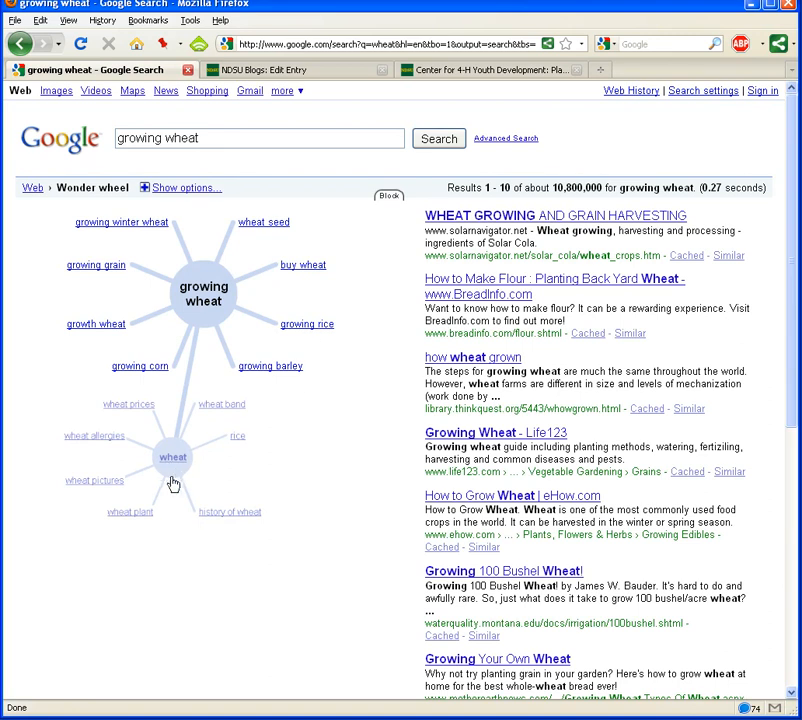
{"action": "mouse_move", "coordinate": [222, 296]}
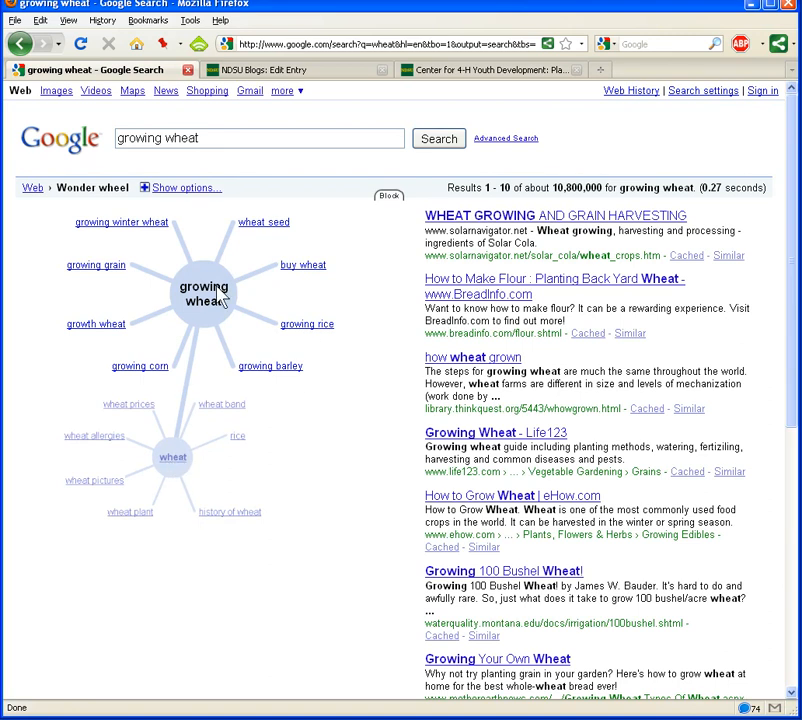
{"action": "mouse_move", "coordinate": [218, 312]}
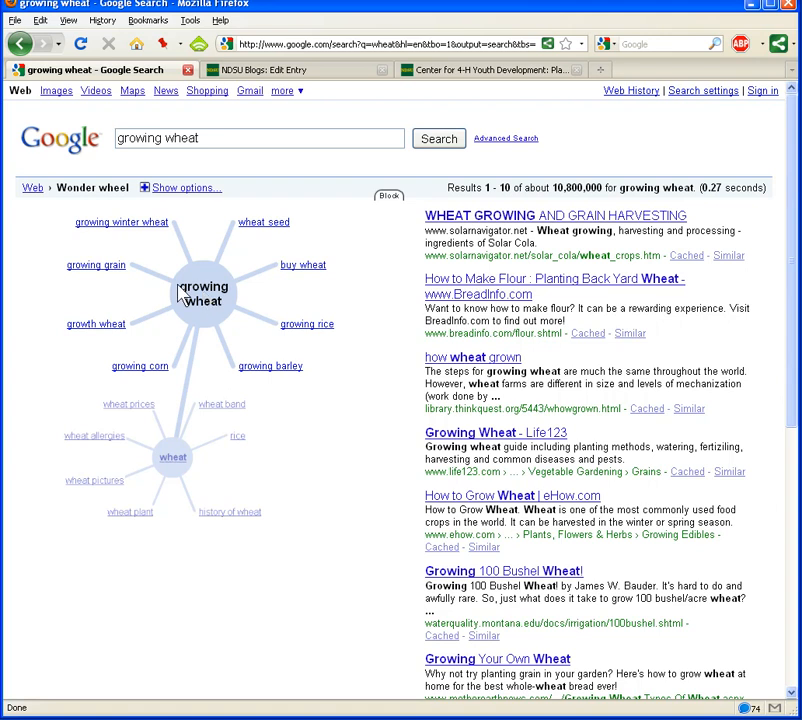
{"action": "mouse_move", "coordinate": [292, 346]}
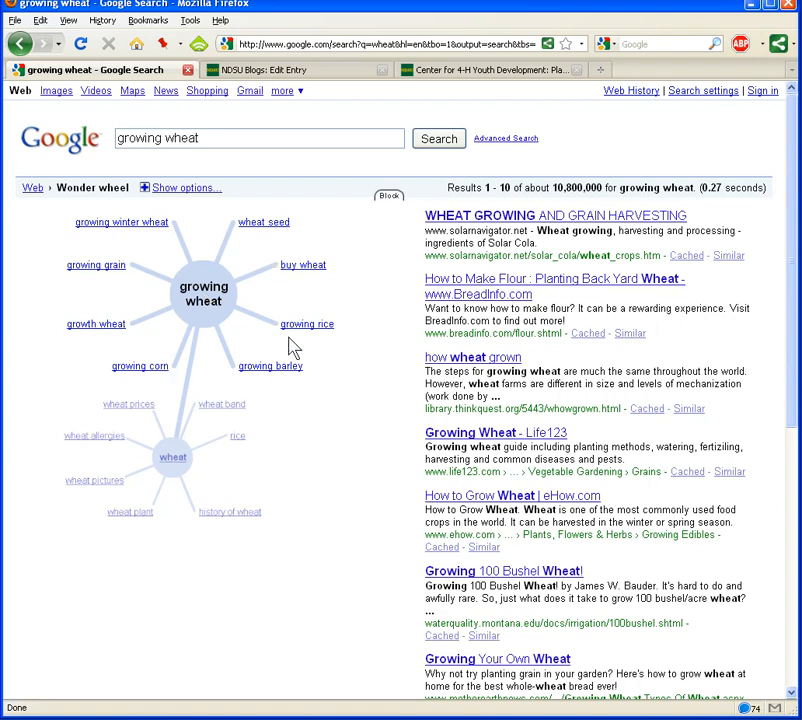
{"action": "mouse_move", "coordinate": [526, 222]}
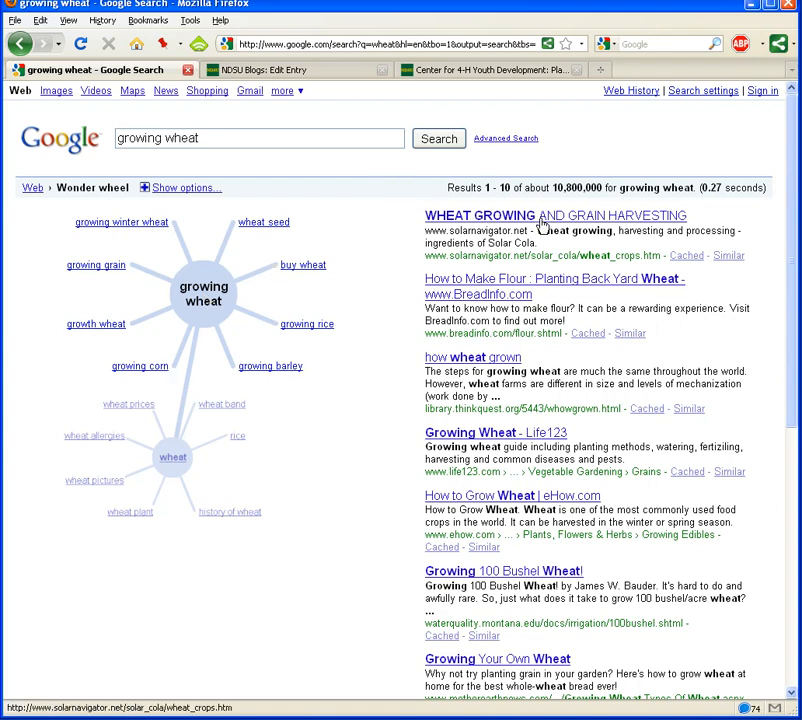
{"action": "mouse_move", "coordinate": [568, 538]}
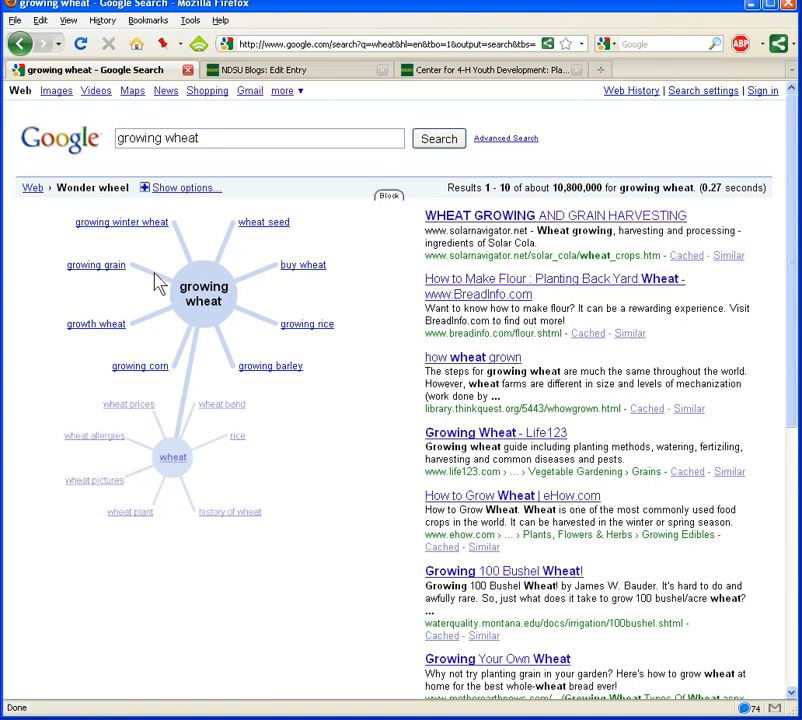
{"action": "mouse_move", "coordinate": [208, 312]}
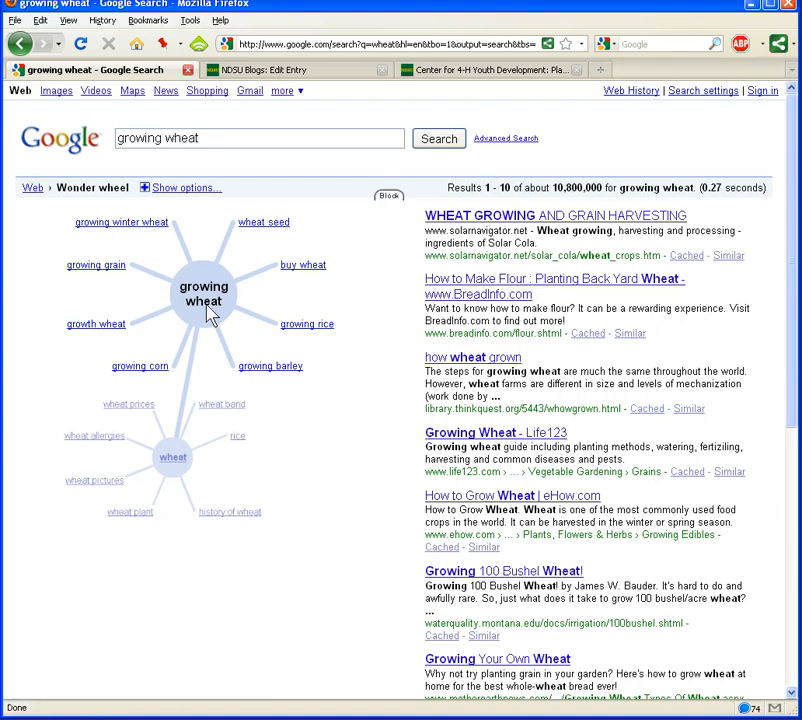
{"action": "mouse_move", "coordinate": [208, 246]}
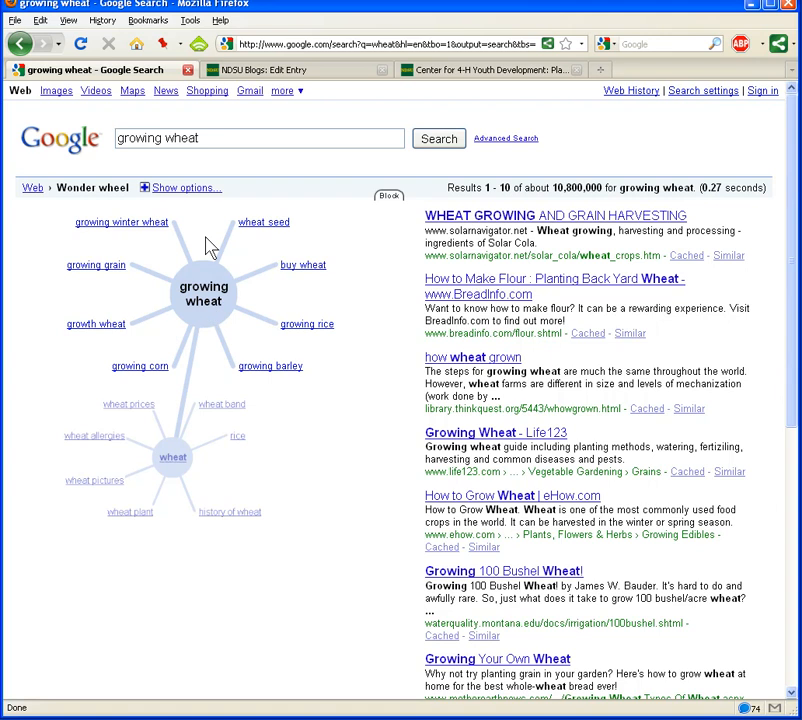
{"action": "mouse_move", "coordinate": [304, 248]}
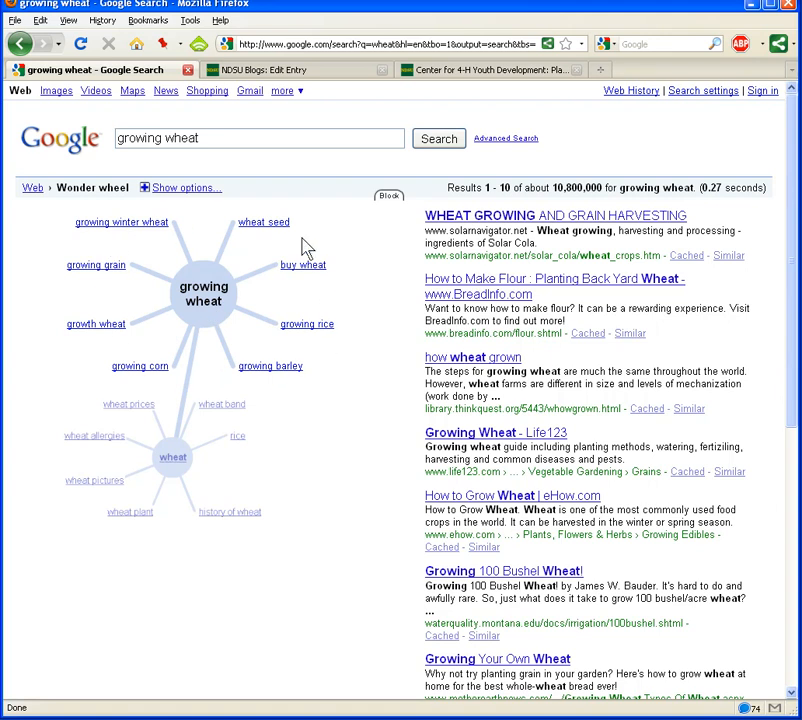
{"action": "mouse_move", "coordinate": [96, 304]}
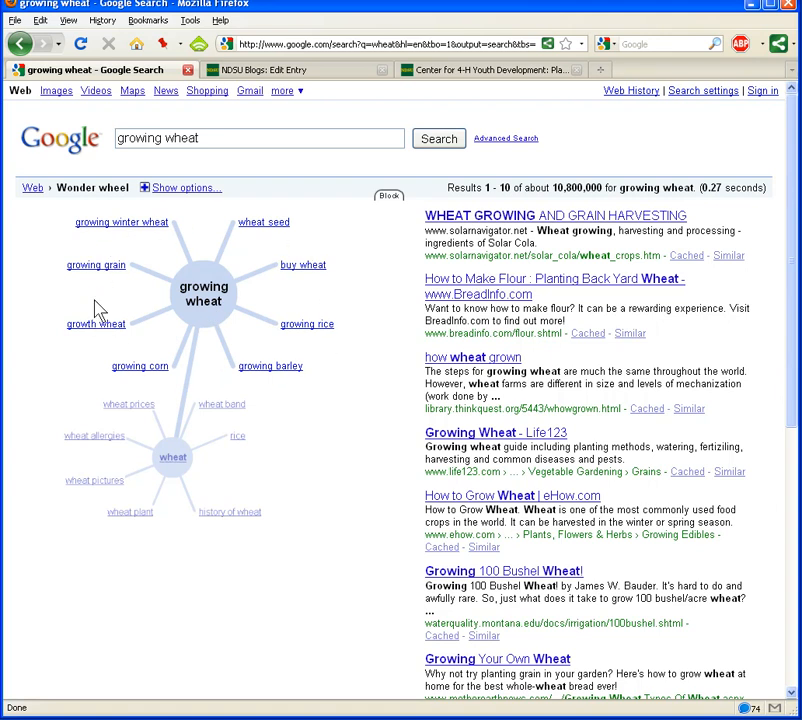
{"action": "mouse_move", "coordinate": [116, 228]}
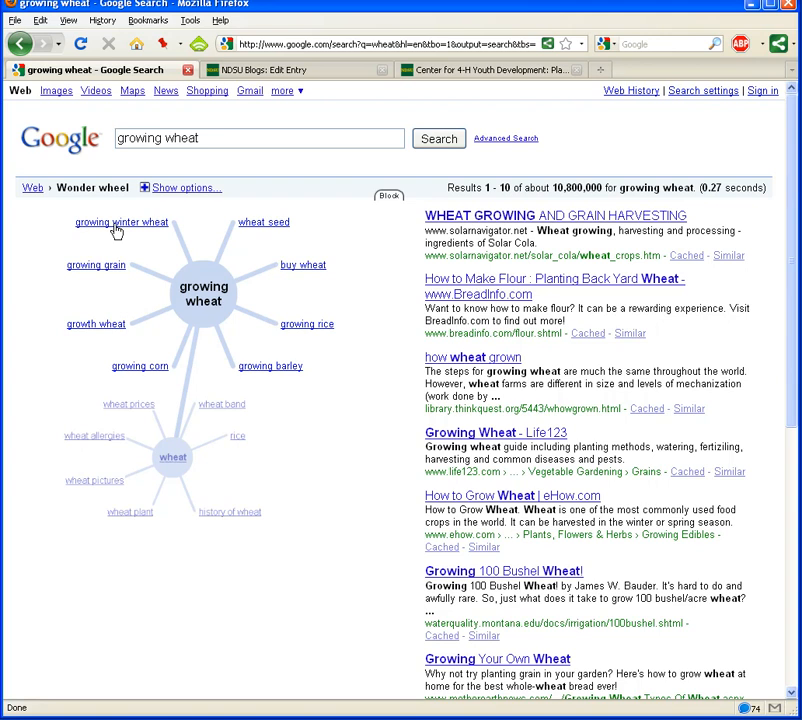
Drill into 'growing winter wheat' on the Wonder wheel to see its results
{"action": "left_click", "coordinate": [120, 222]}
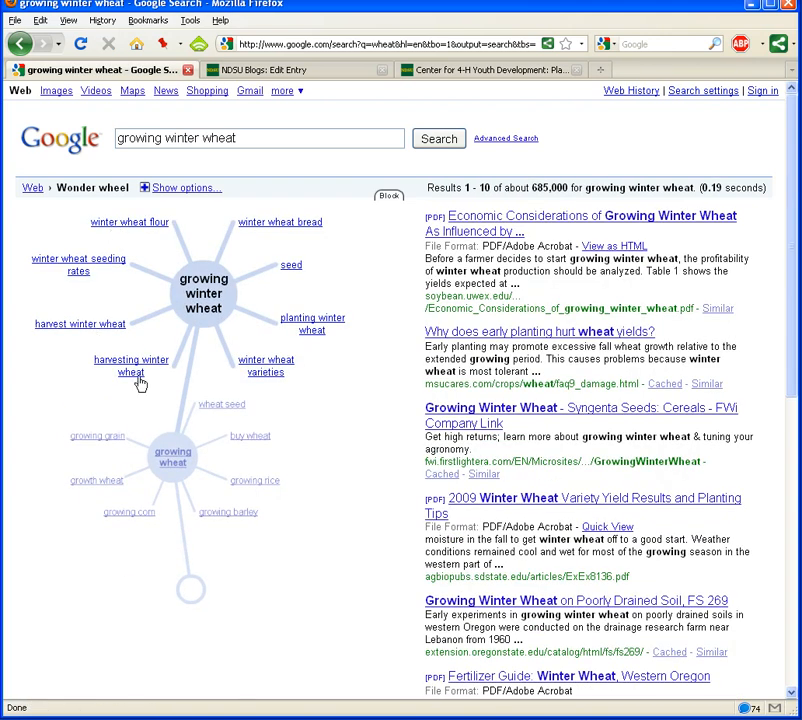
{"action": "mouse_move", "coordinate": [228, 304]}
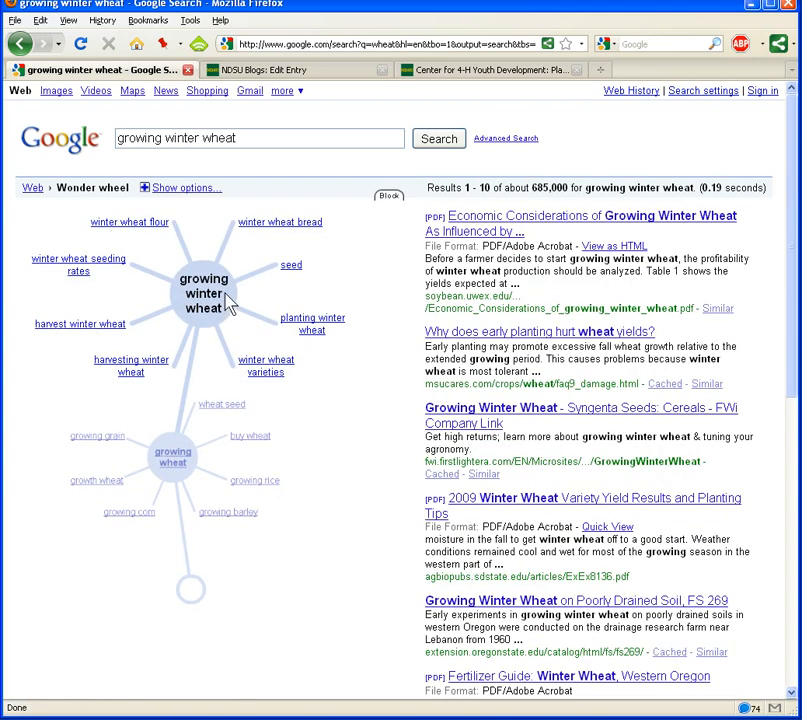
{"action": "mouse_move", "coordinate": [192, 342]}
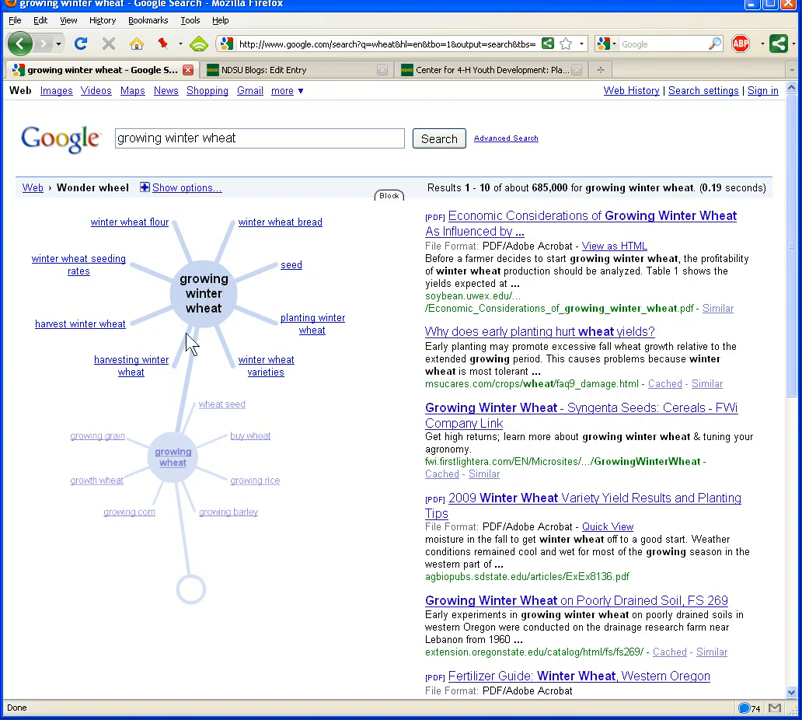
{"action": "mouse_move", "coordinate": [278, 244]}
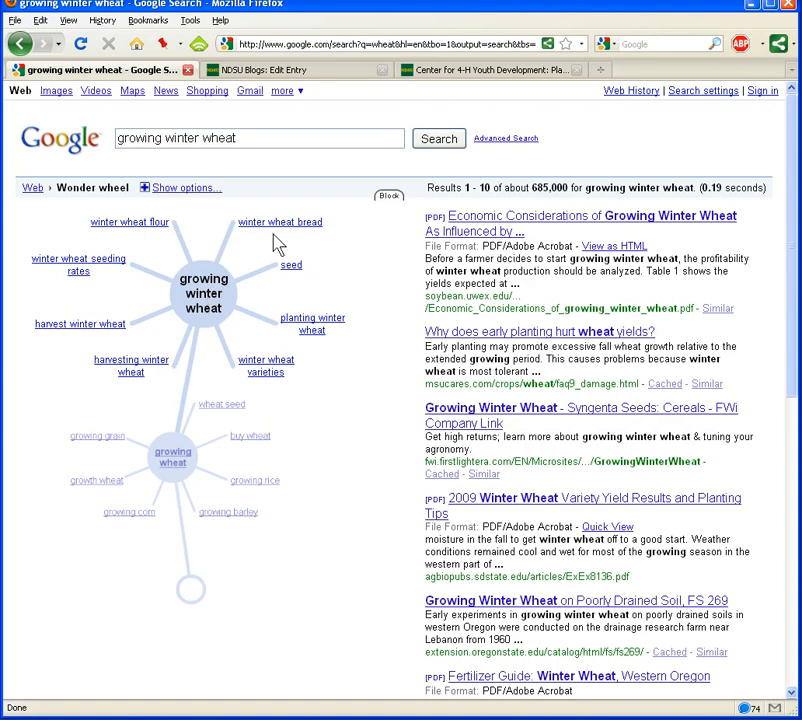
{"action": "mouse_move", "coordinate": [124, 222]}
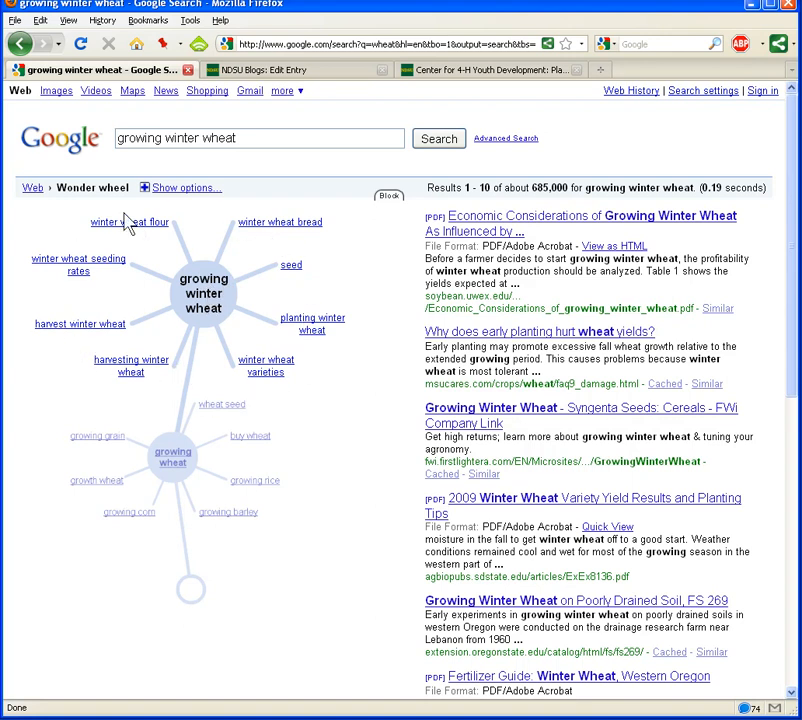
{"action": "mouse_move", "coordinate": [312, 388]}
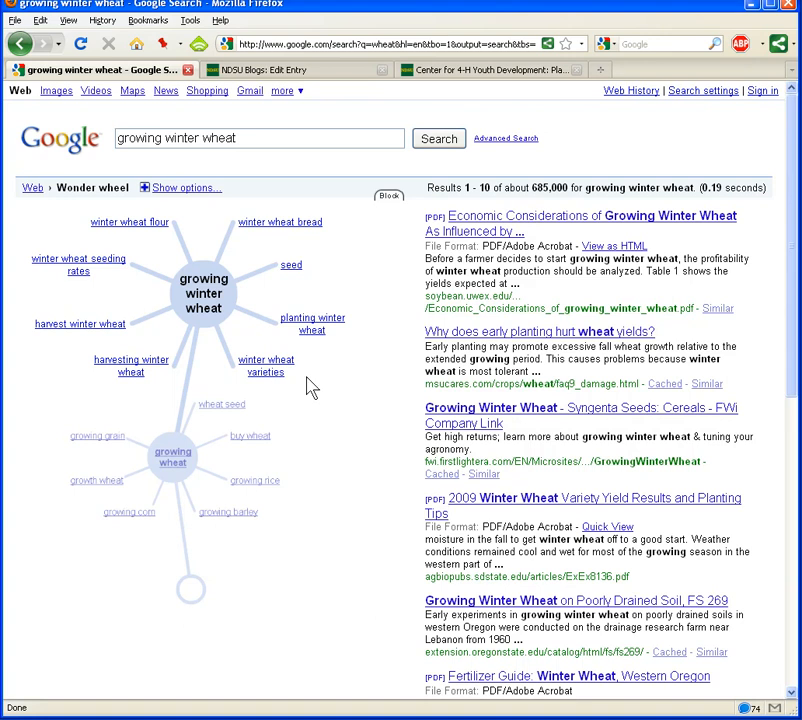
{"action": "mouse_move", "coordinate": [312, 332]}
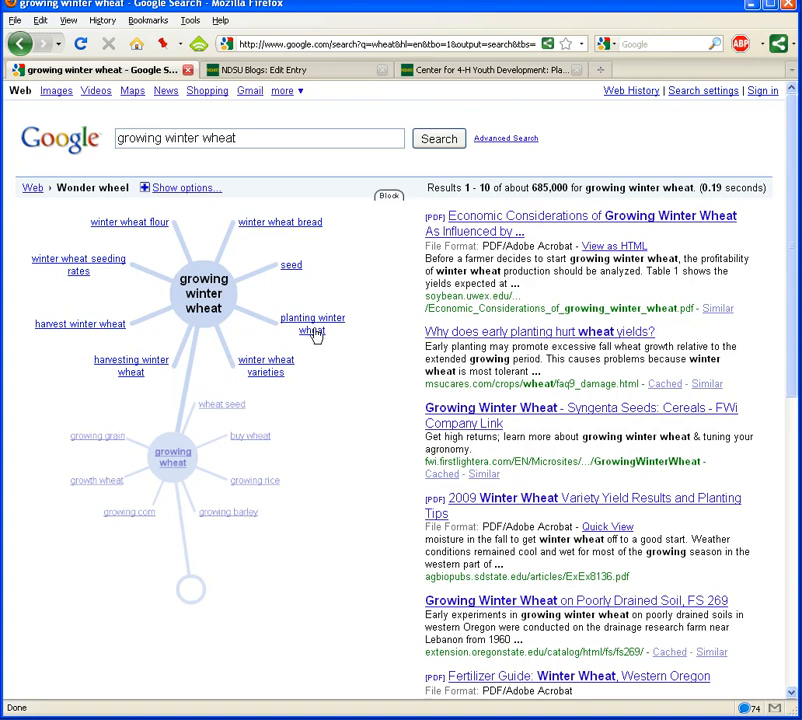
Narrow the wheel to 'planting winter wheat' and show its results
{"action": "left_click", "coordinate": [312, 324]}
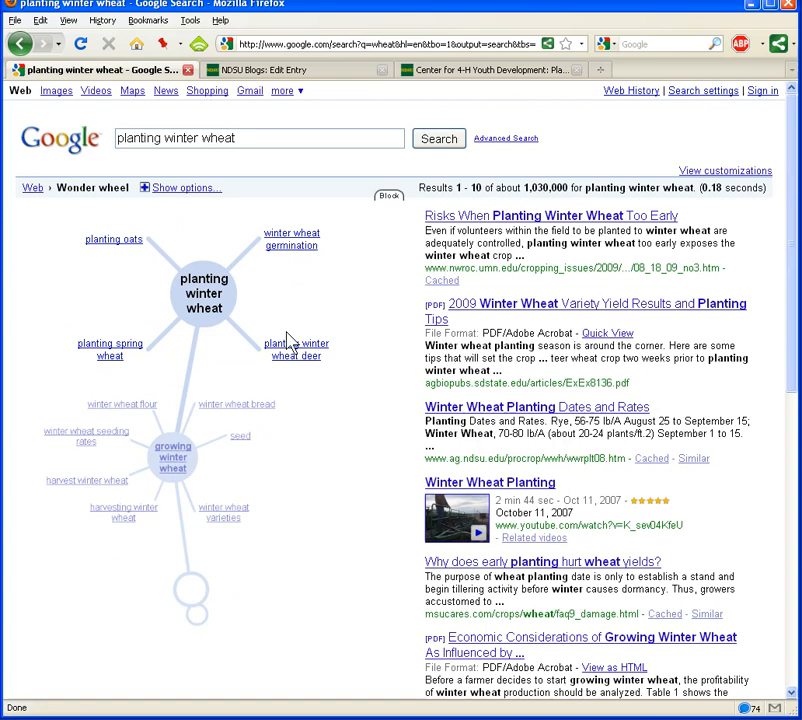
{"action": "mouse_move", "coordinate": [612, 216]}
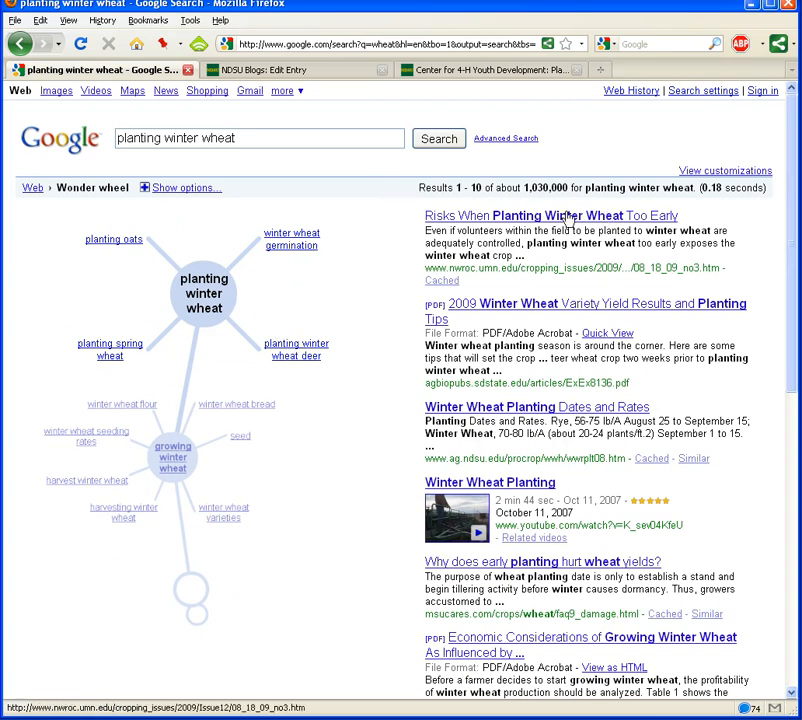
{"action": "mouse_move", "coordinate": [578, 216]}
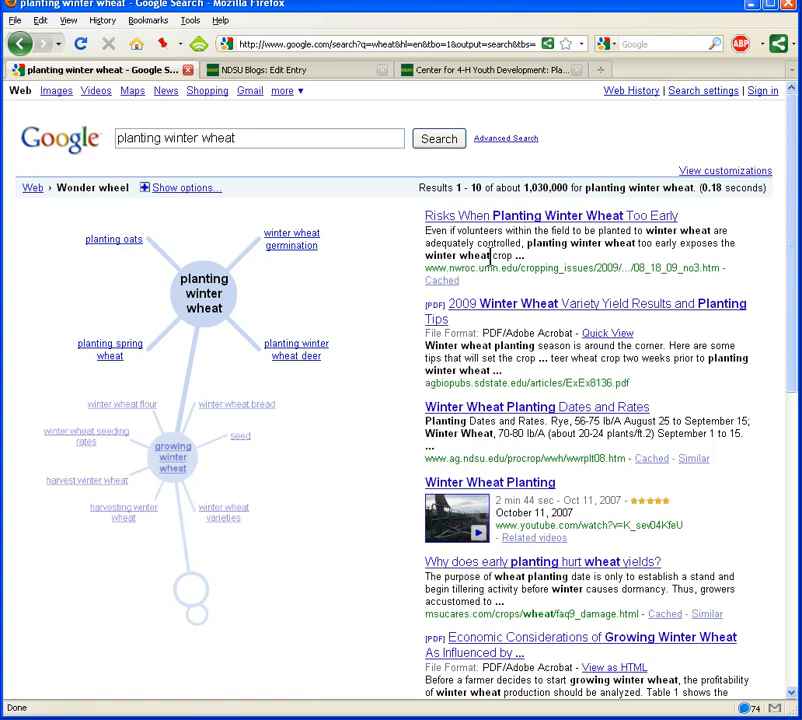
{"action": "mouse_move", "coordinate": [204, 312]}
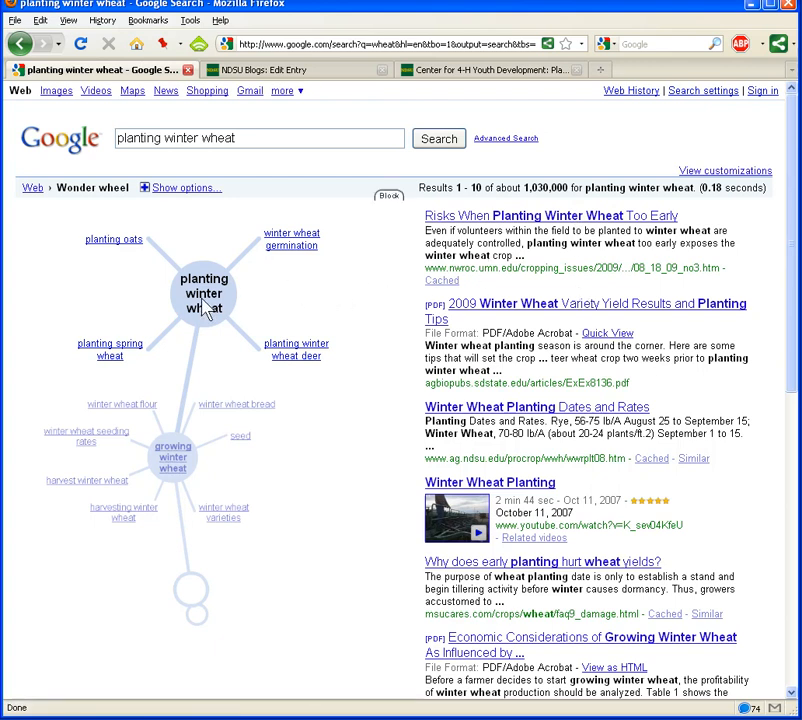
Drill down to 'winter wheat germination' results and its related-terms wheel
{"action": "left_click", "coordinate": [292, 240]}
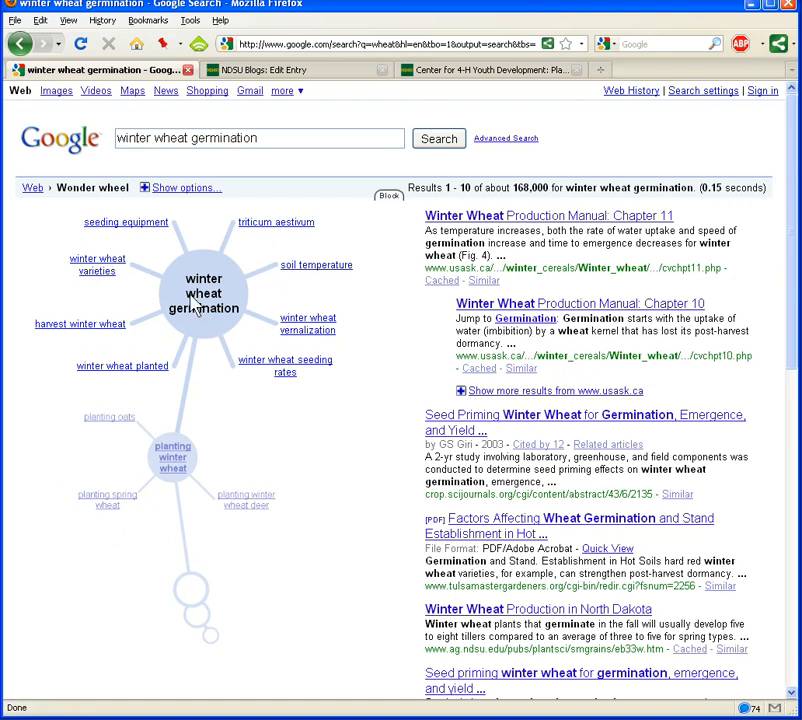
{"action": "mouse_move", "coordinate": [556, 212]}
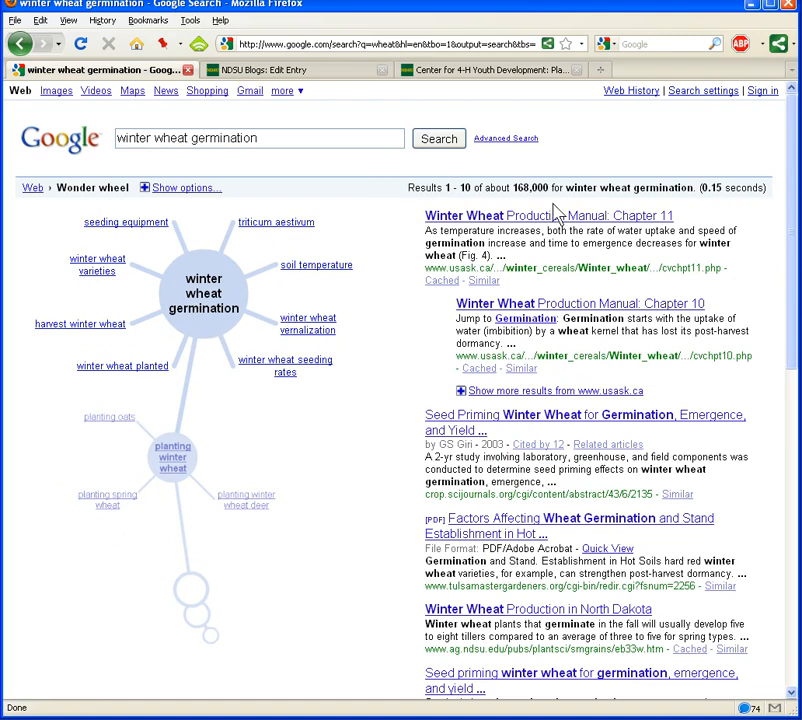
{"action": "mouse_move", "coordinate": [294, 428]}
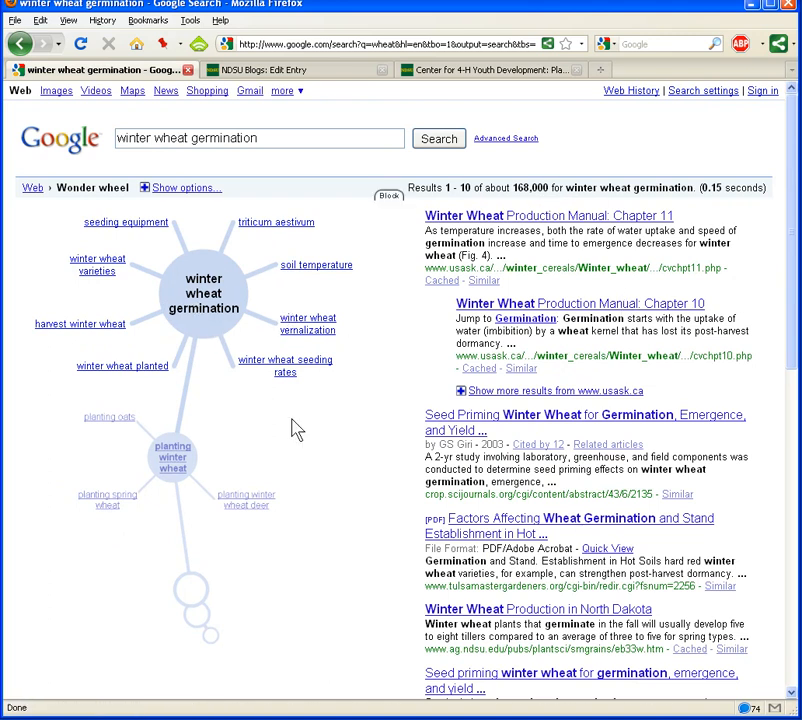
{"action": "mouse_move", "coordinate": [204, 316]}
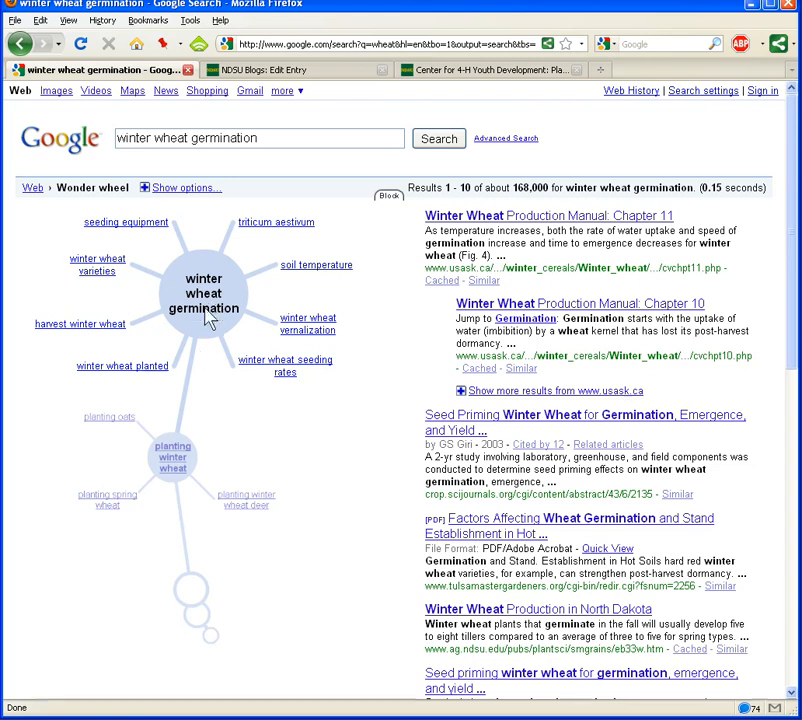
{"action": "mouse_move", "coordinate": [218, 296]}
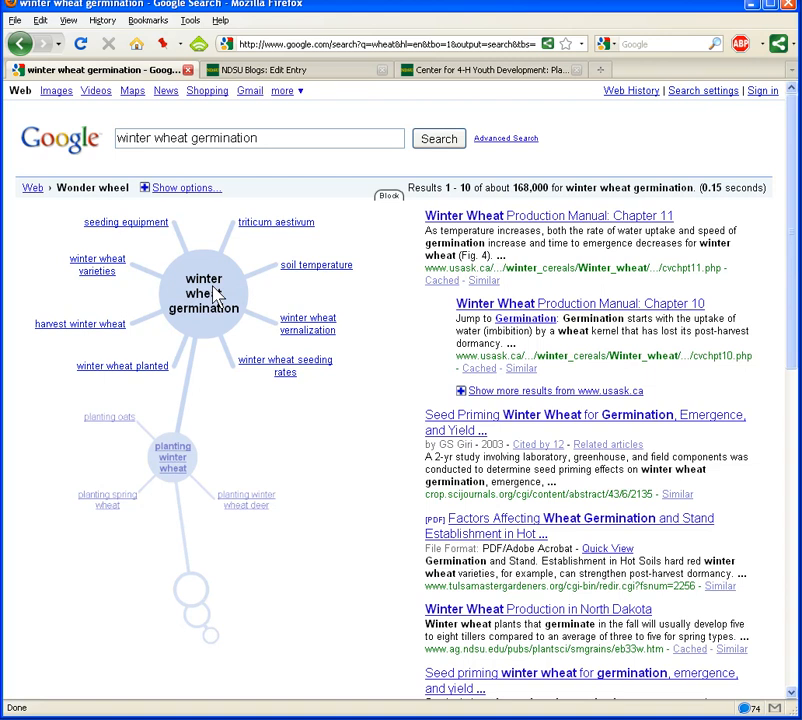
{"action": "mouse_move", "coordinate": [196, 560]}
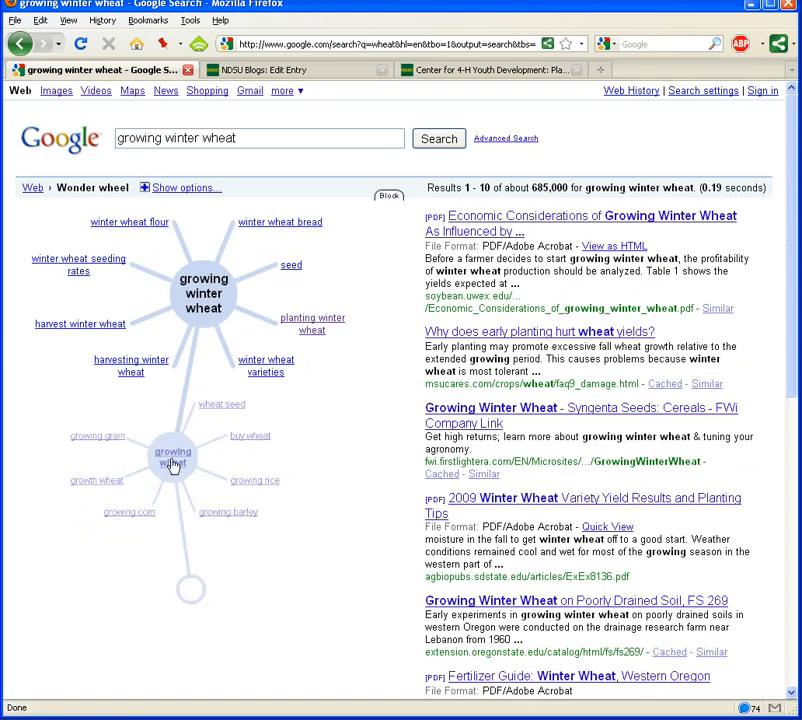
Step back up the wheel trail to the 'growing wheat' results
{"action": "left_click", "coordinate": [172, 456]}
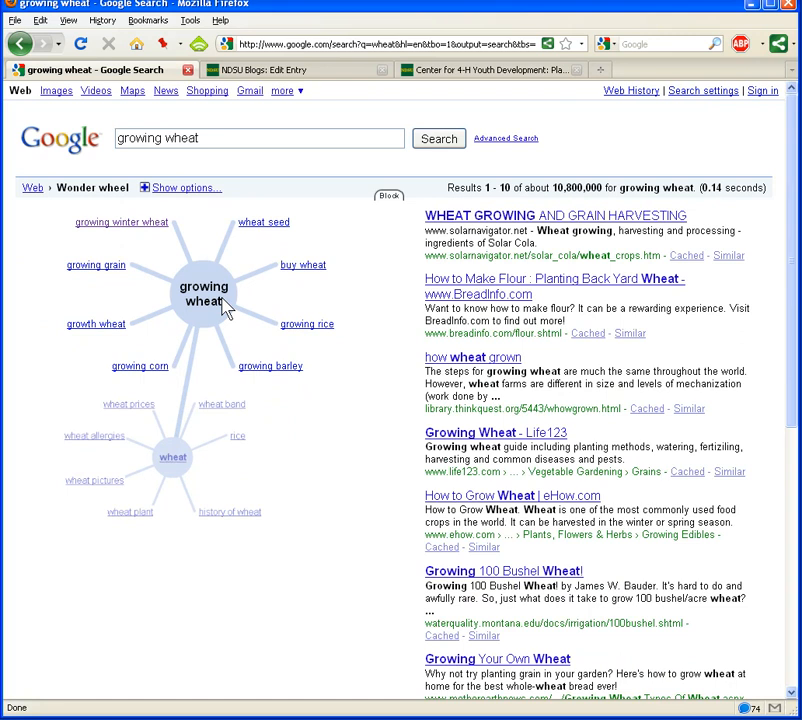
{"action": "mouse_move", "coordinate": [248, 384]}
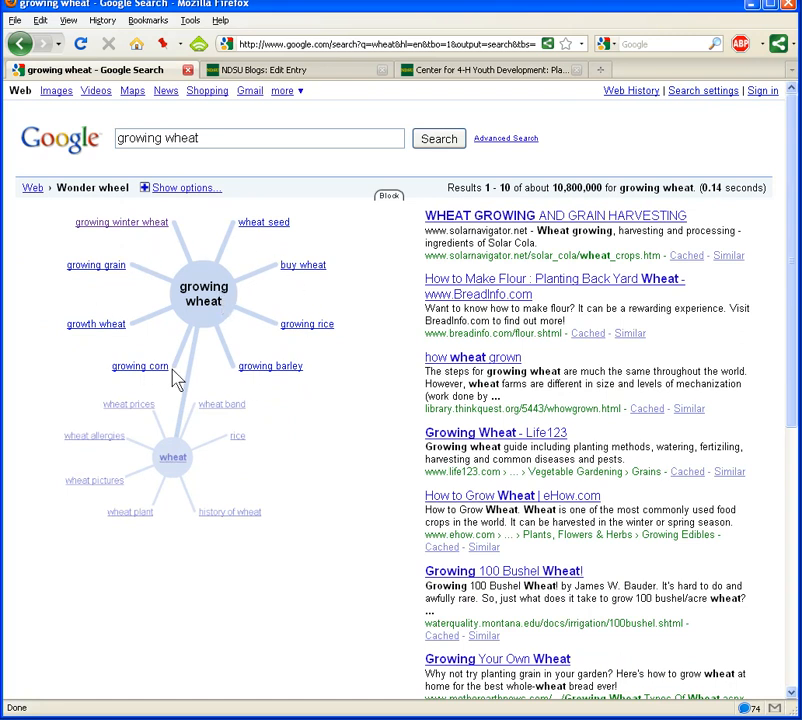
{"action": "mouse_move", "coordinate": [172, 468]}
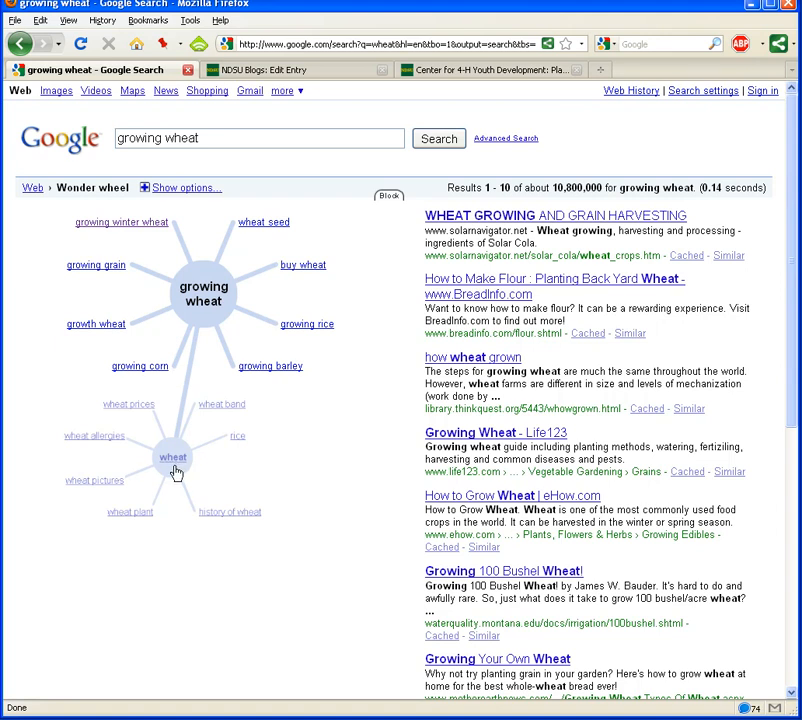
{"action": "mouse_move", "coordinate": [172, 470]}
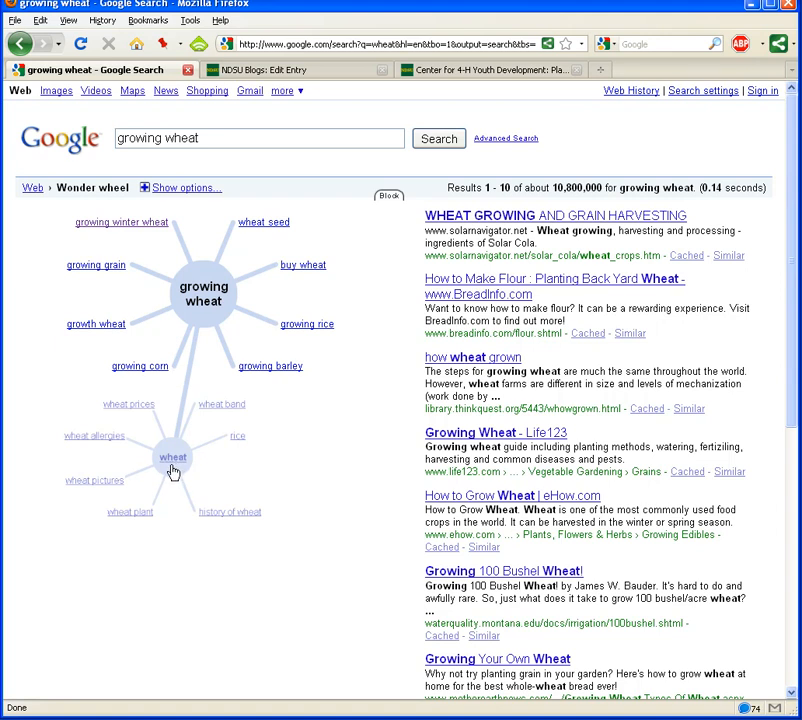